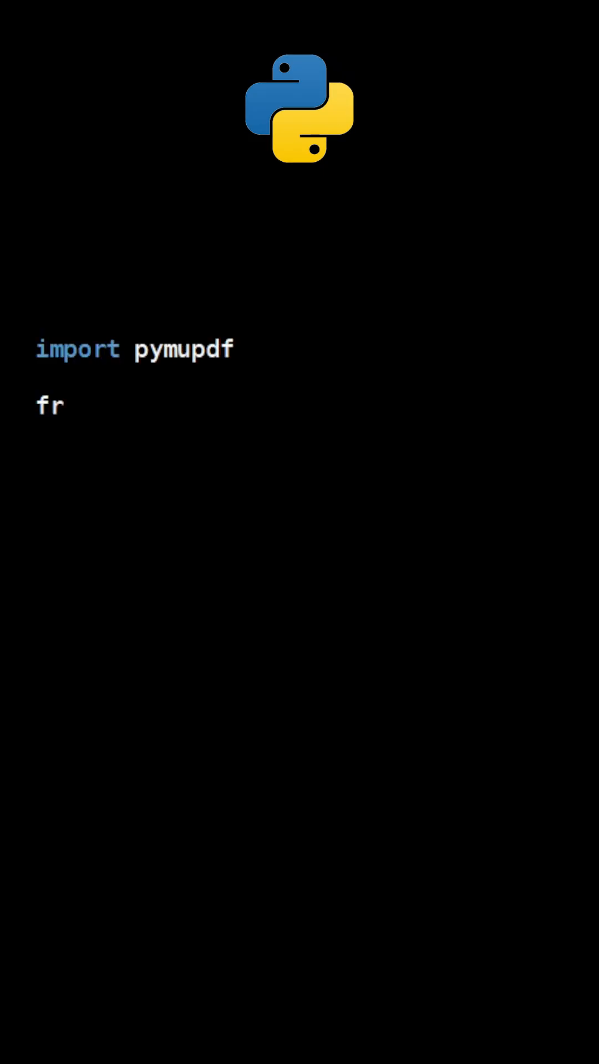
{"action": "type", "text": "om pathlib import Path"}
{"action": "type", "text": "svg = page.ge"}
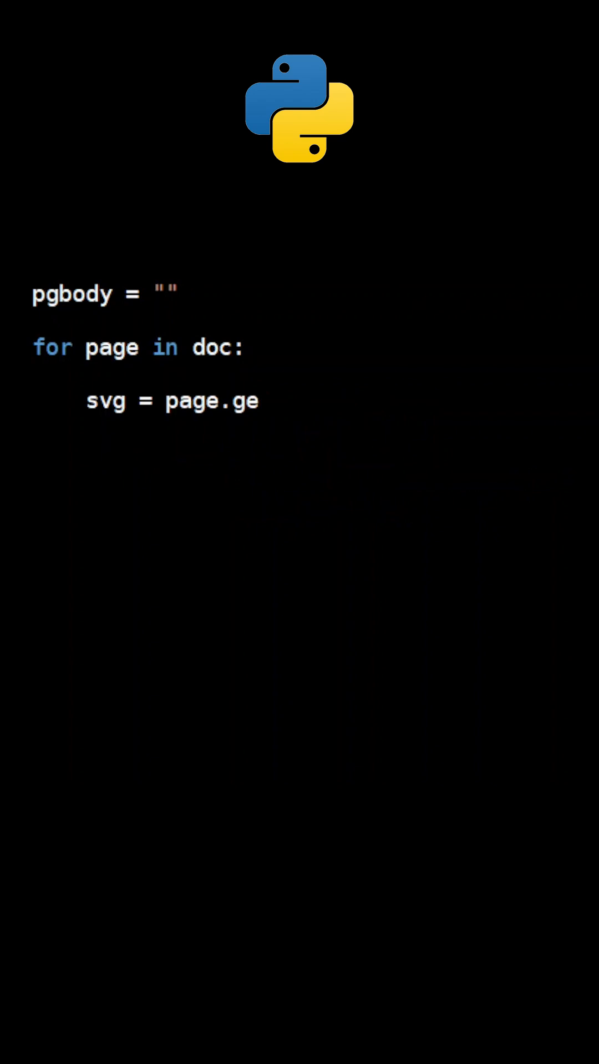
{"action": "type", "text": "t_svg_image()"}
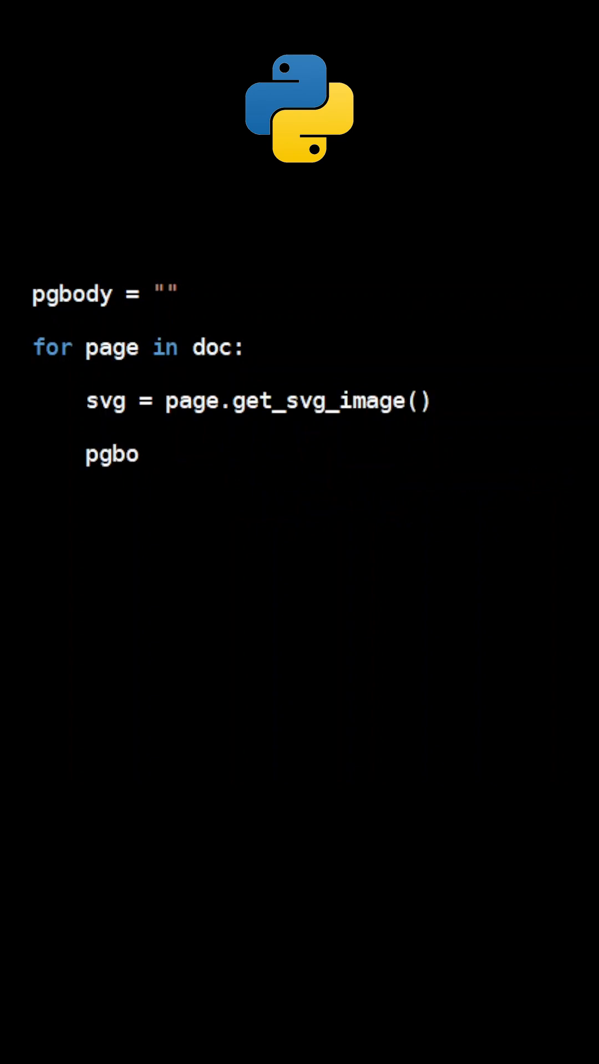
{"action": "type", "text": "dy += (\"<div style=\""}
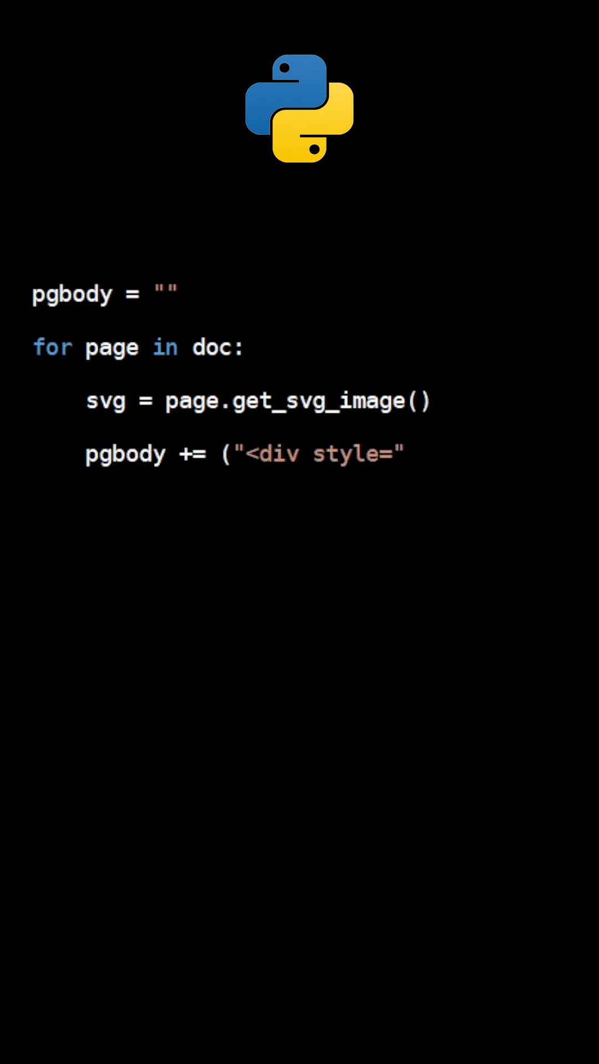